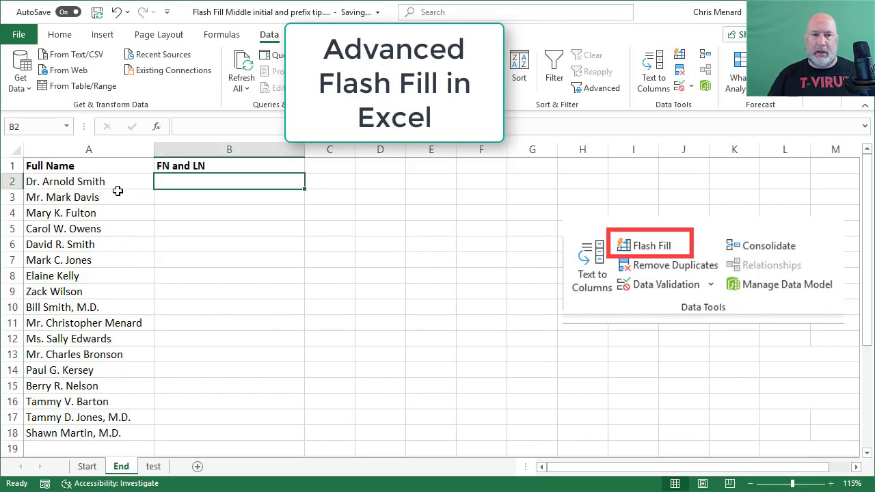
- Enter example names (Bill, Smith, Sue, Chris, Karen, Davis) and let Flash Fill complete all nine rows
click(88, 180)
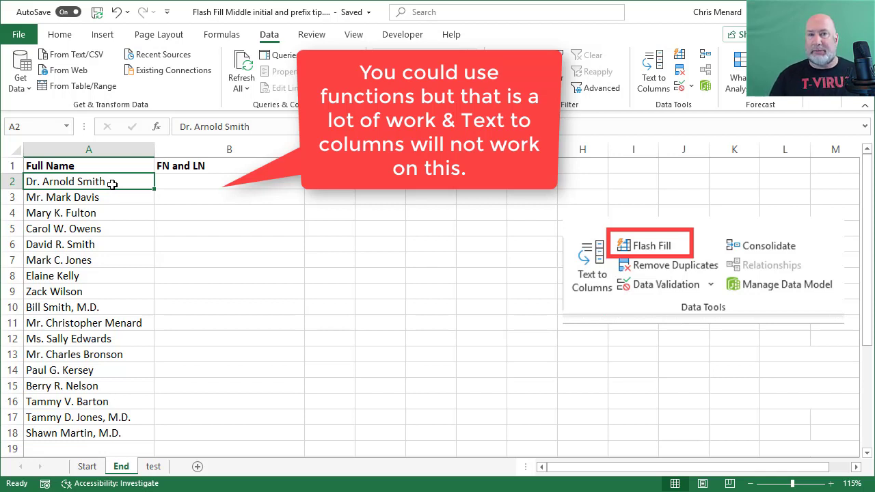
mouse_move(149, 181)
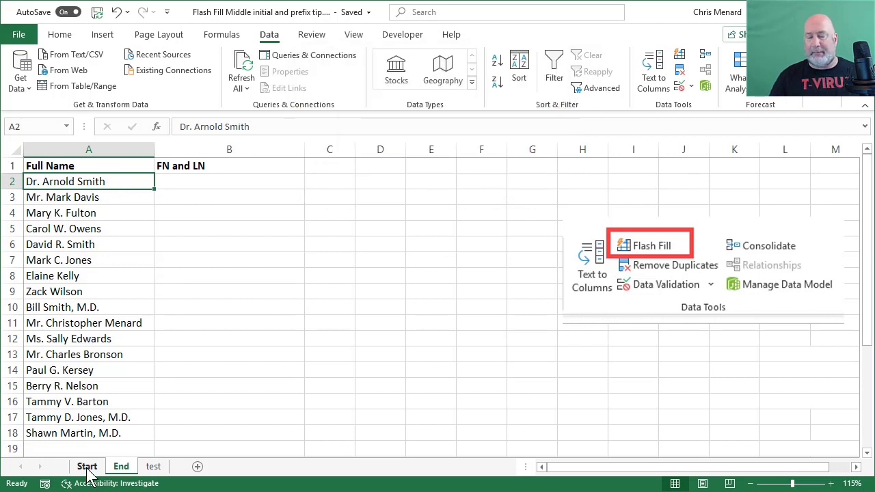
click(88, 466)
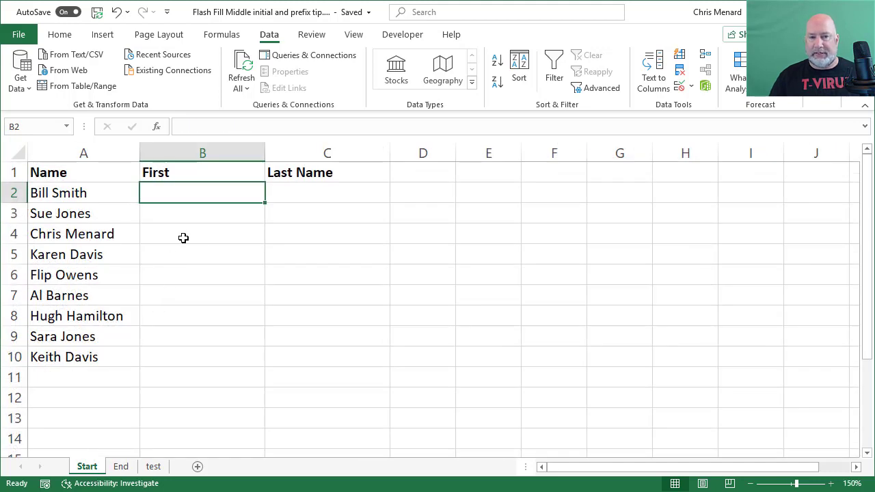
mouse_move(322, 363)
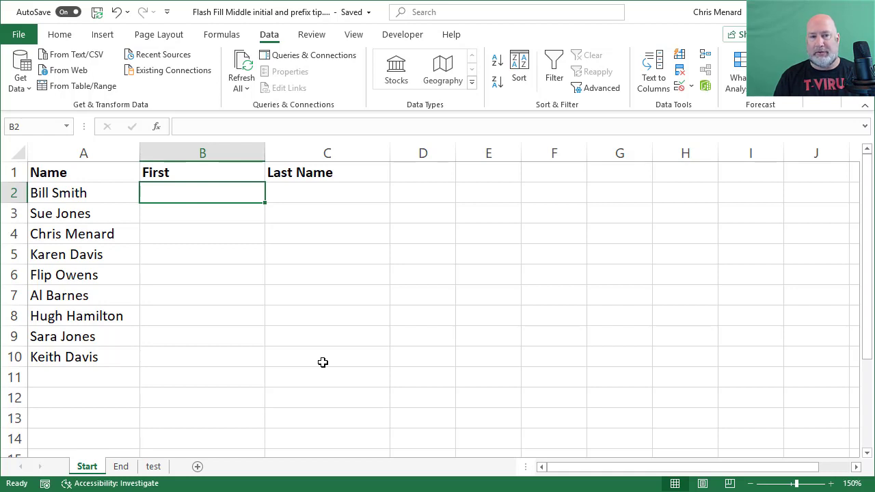
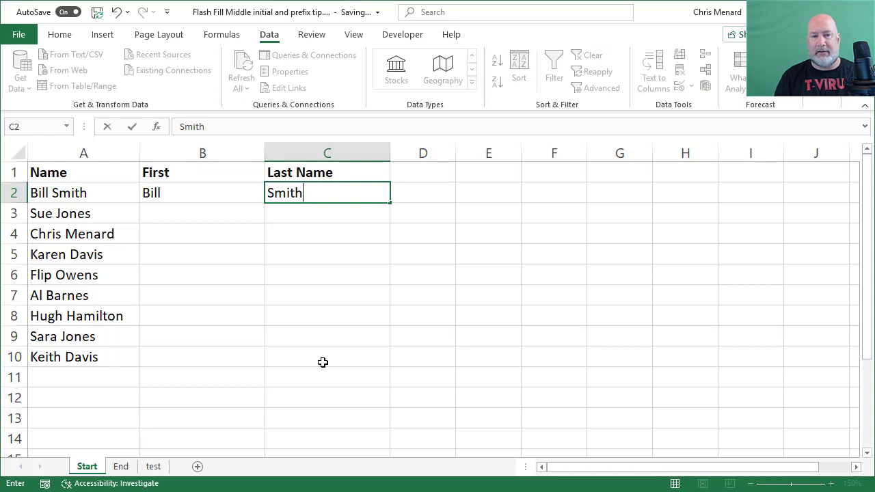
text(Sue)
click(326, 214)
text(Jones)
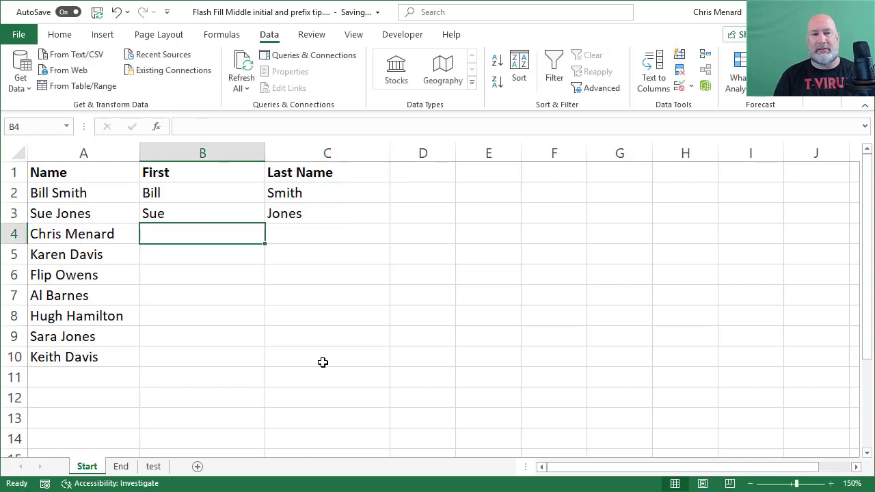
text(Chris)
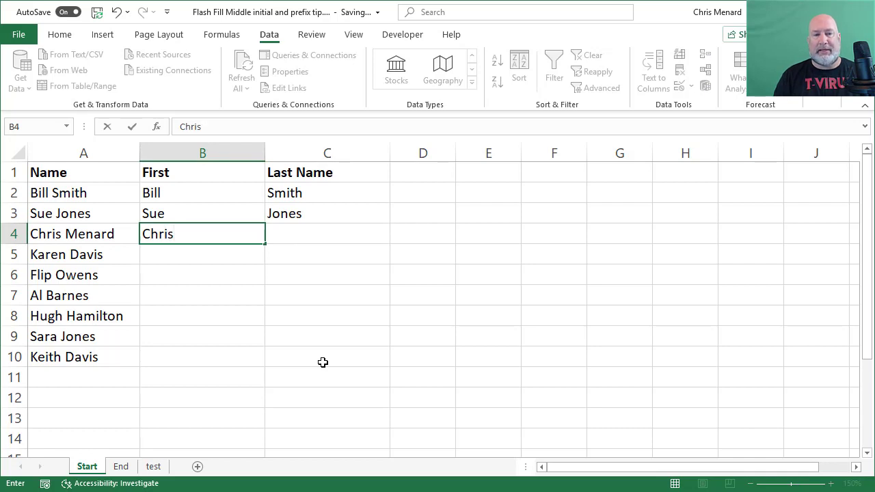
text(Karen)
click(328, 234)
text(Menard)
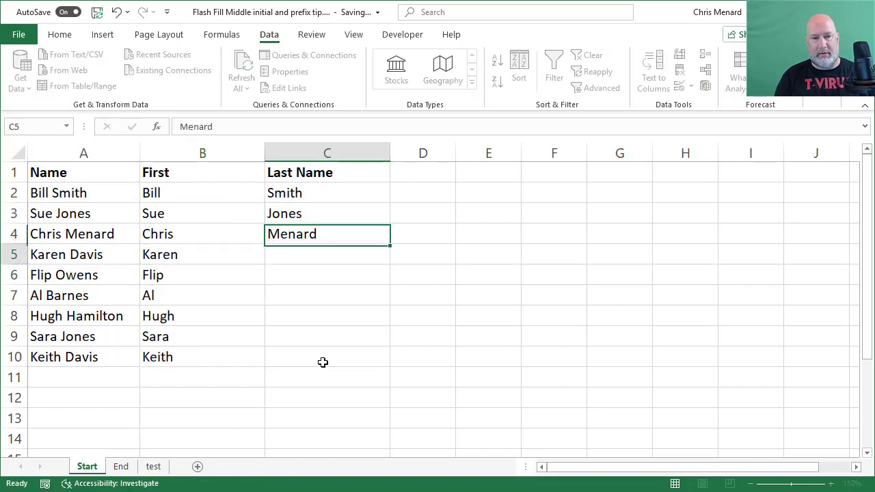
text(Davis)
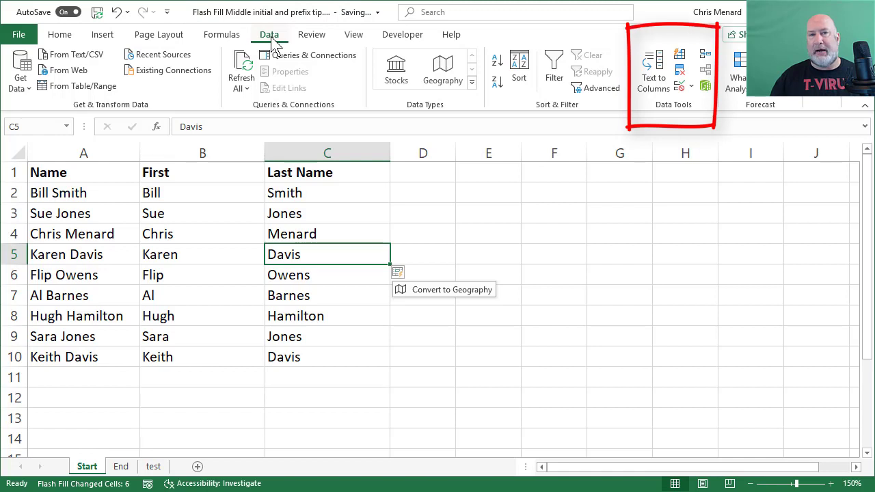
mouse_move(684, 75)
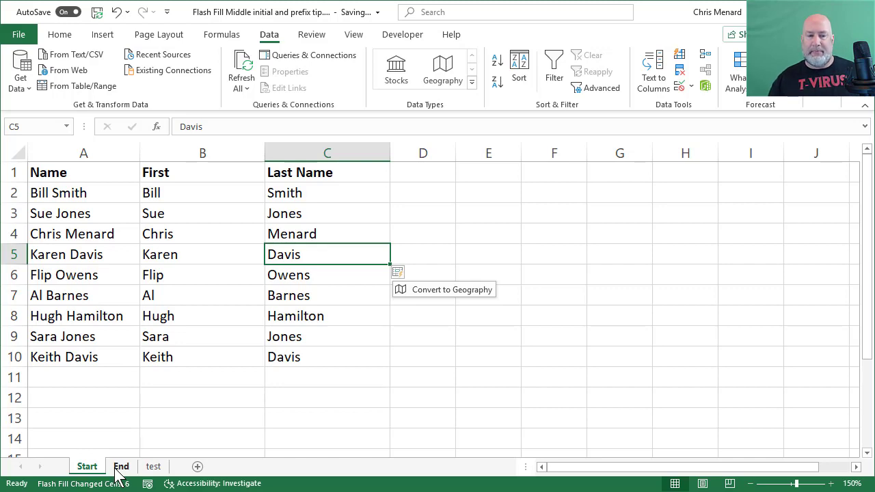
click(120, 466)
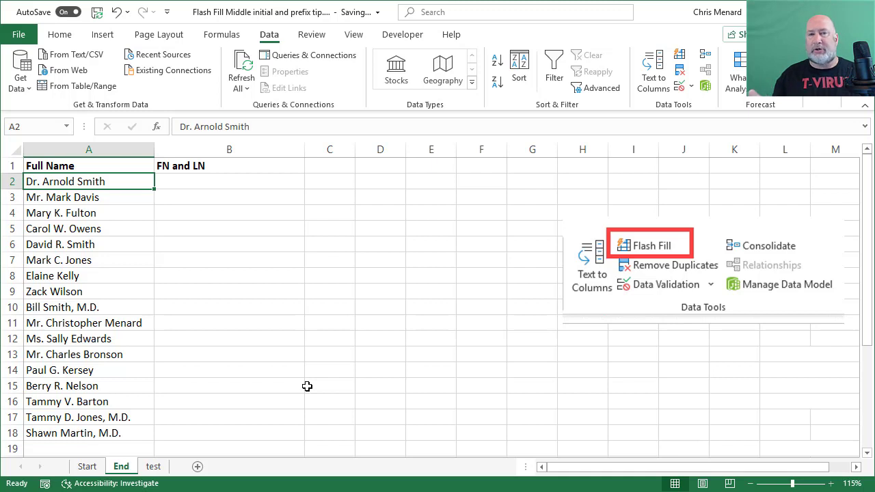
mouse_move(210, 192)
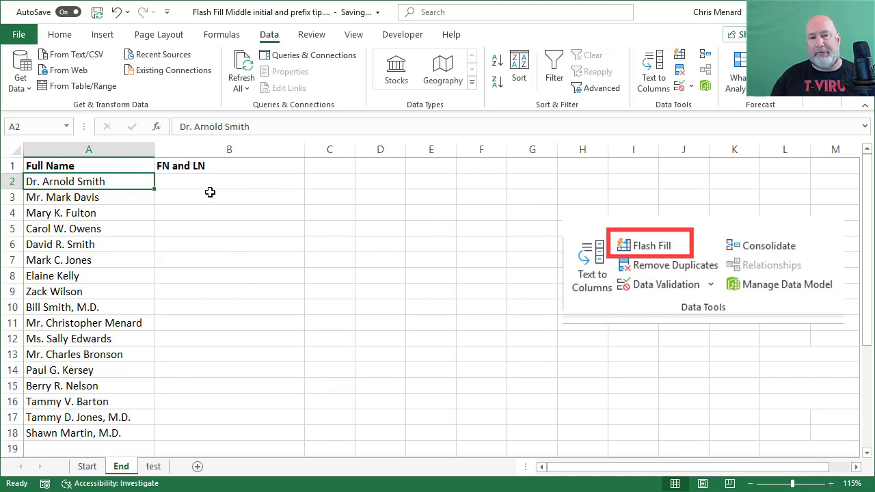
click(229, 181)
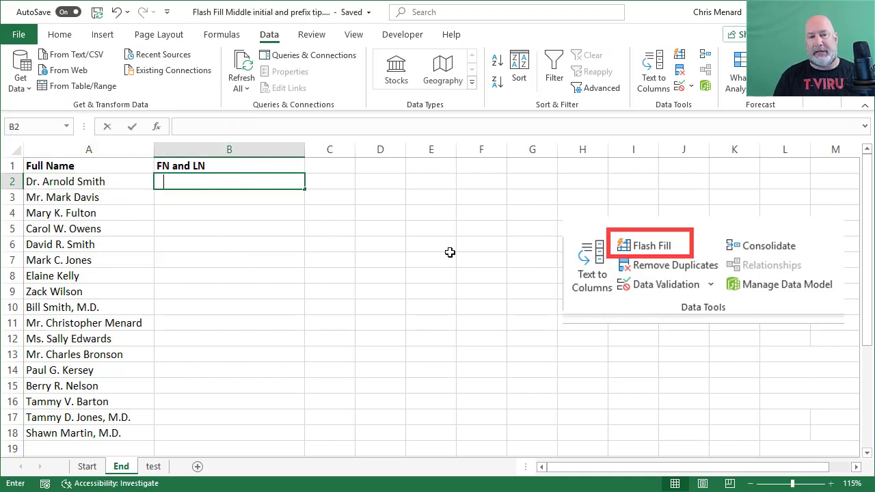
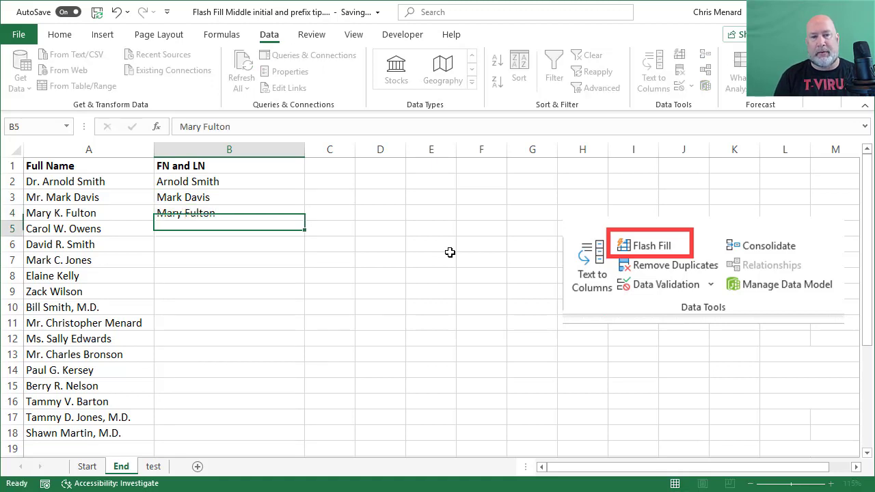
text(Carol)
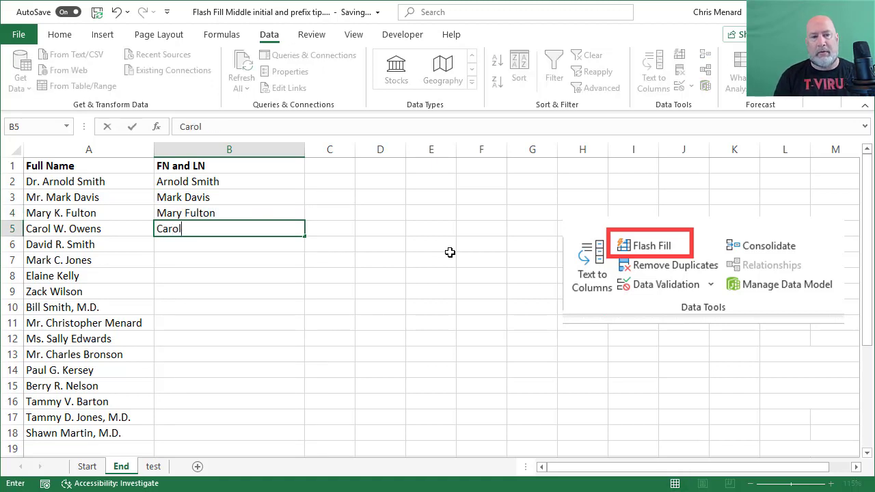
key(Enter)
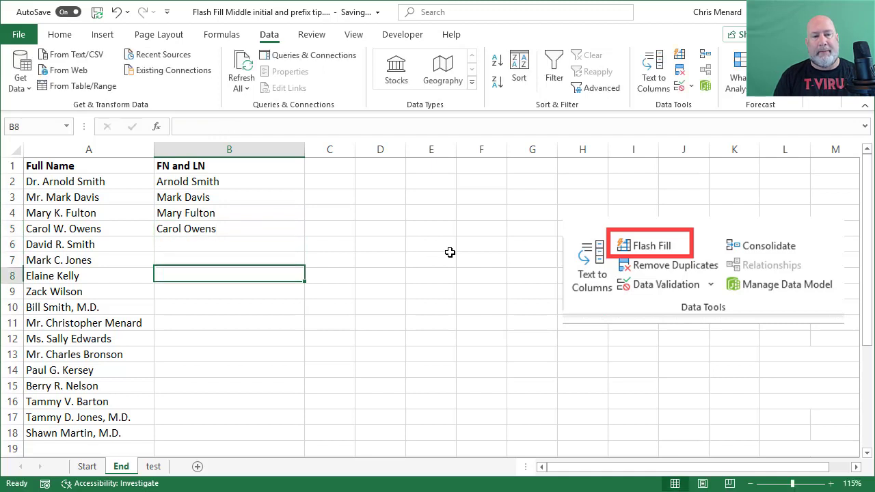
text(Elan)
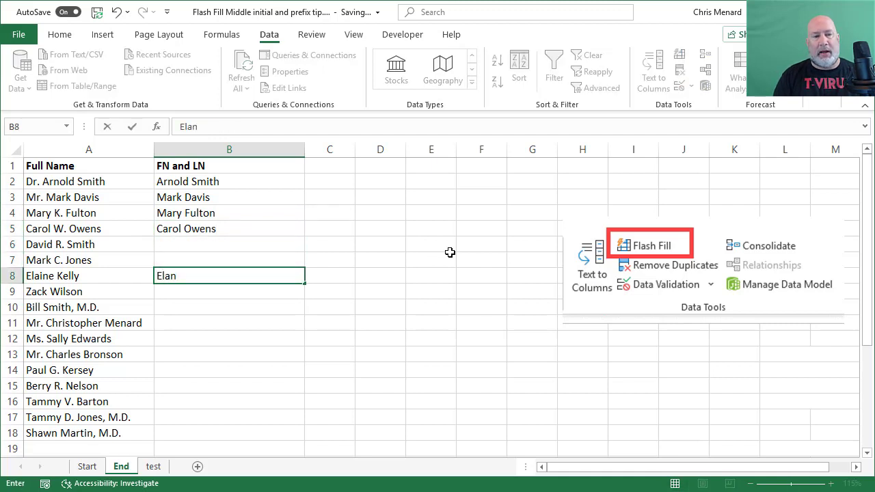
key(Backspace)
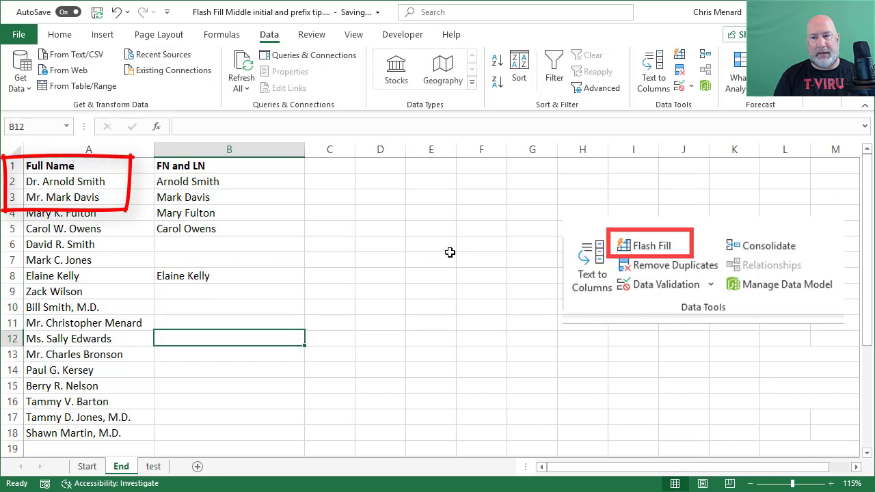
text(bil)
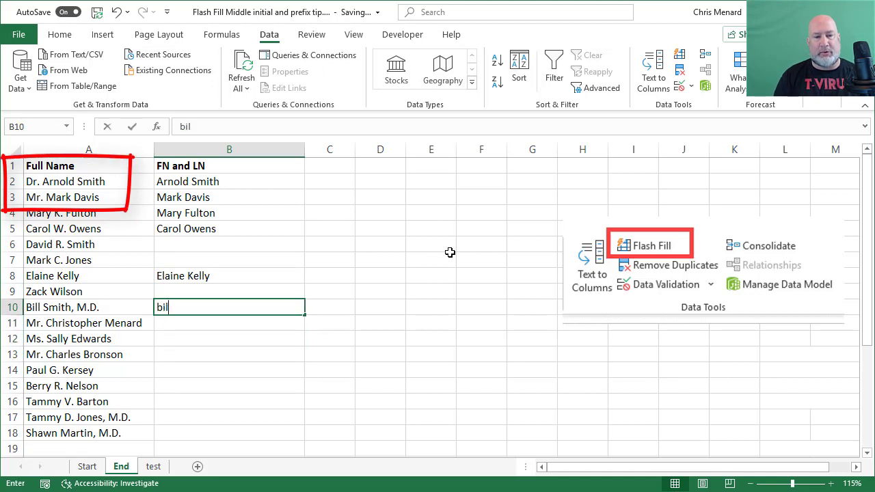
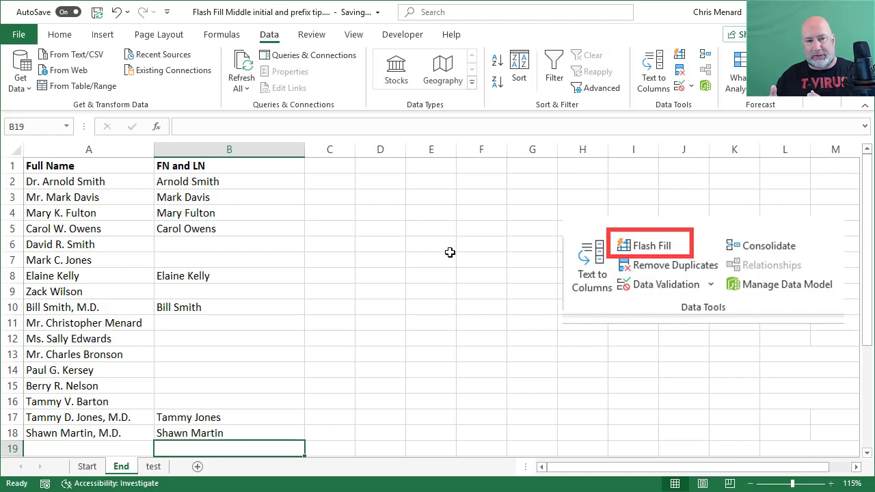
mouse_move(238, 243)
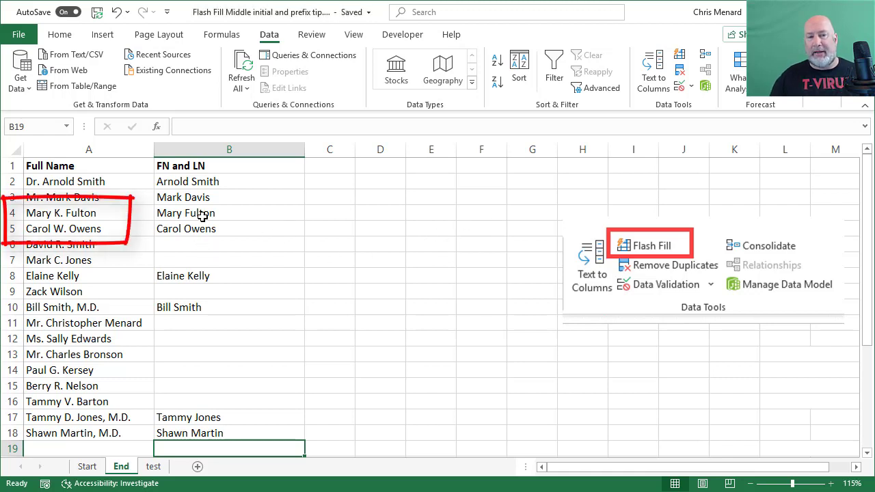
mouse_move(217, 235)
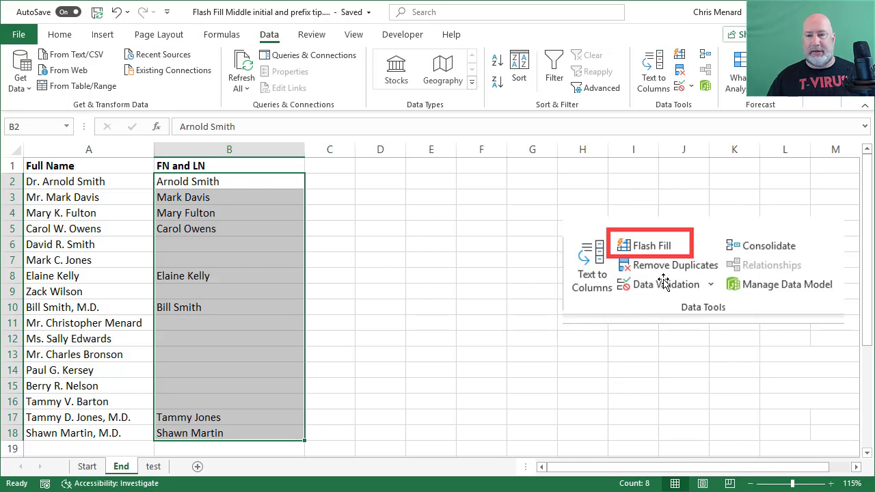
mouse_move(682, 323)
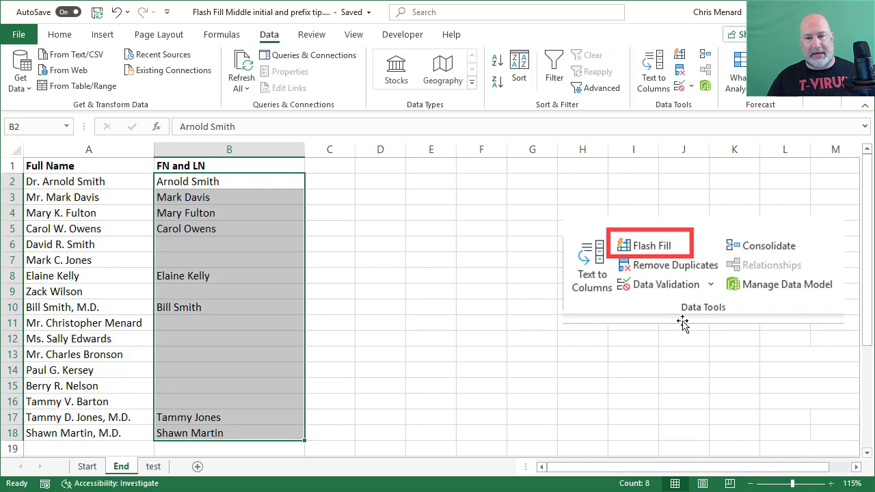
mouse_move(681, 120)
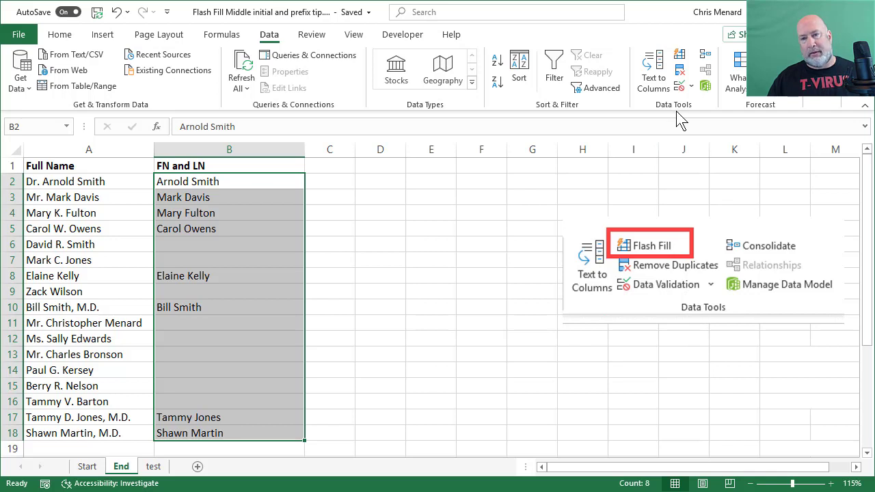
mouse_move(680, 82)
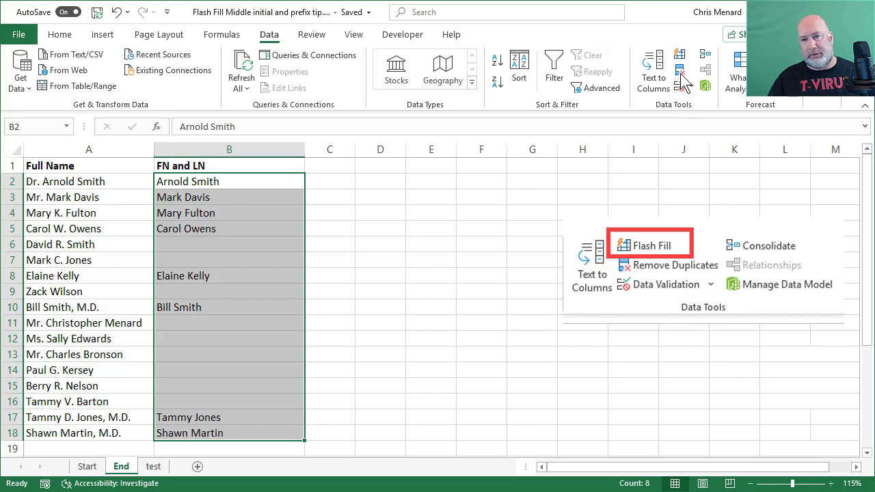
mouse_move(681, 69)
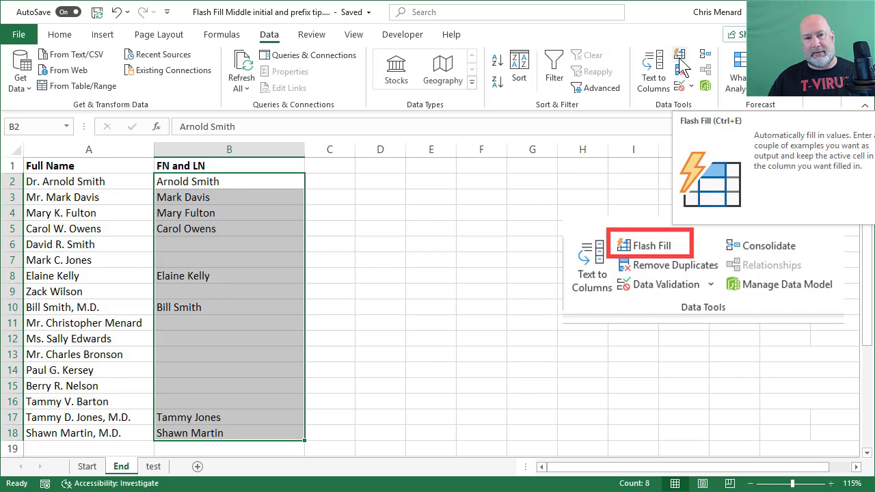
- Run Flash Fill on B2:B18 so all seventeen rows show first and last names only
click(651, 244)
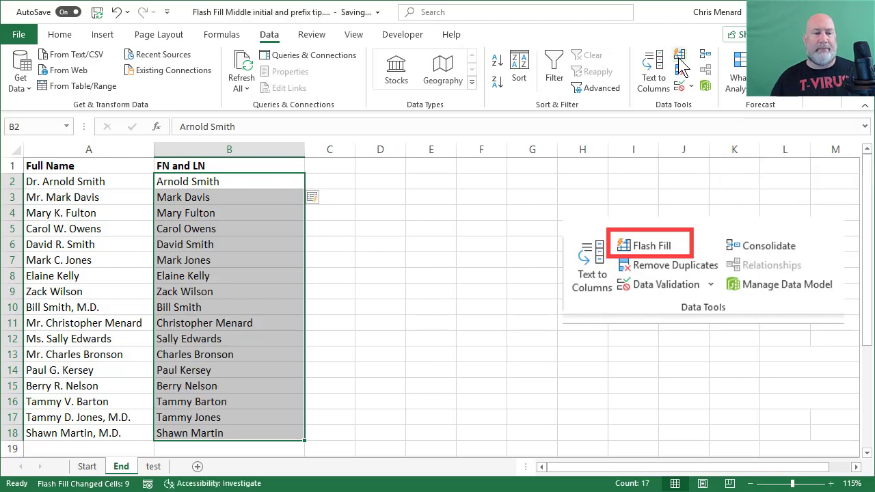